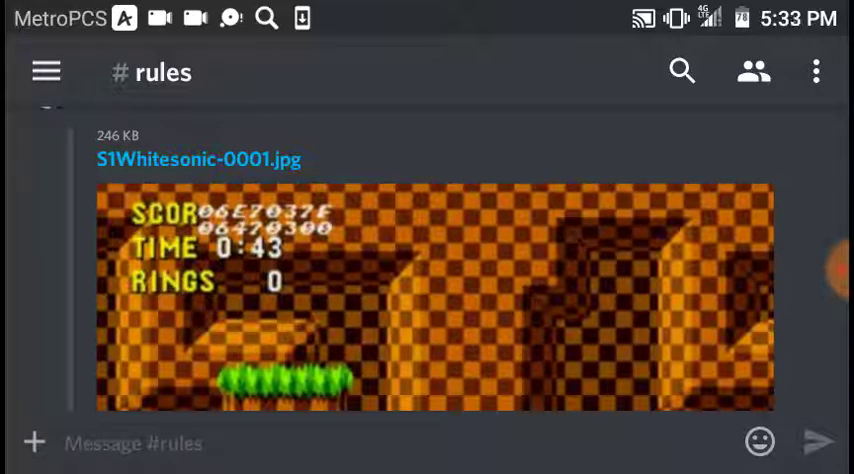
Step: Switch from #rules to the #fortnite channel via the server's channel list
left_click(44, 72)
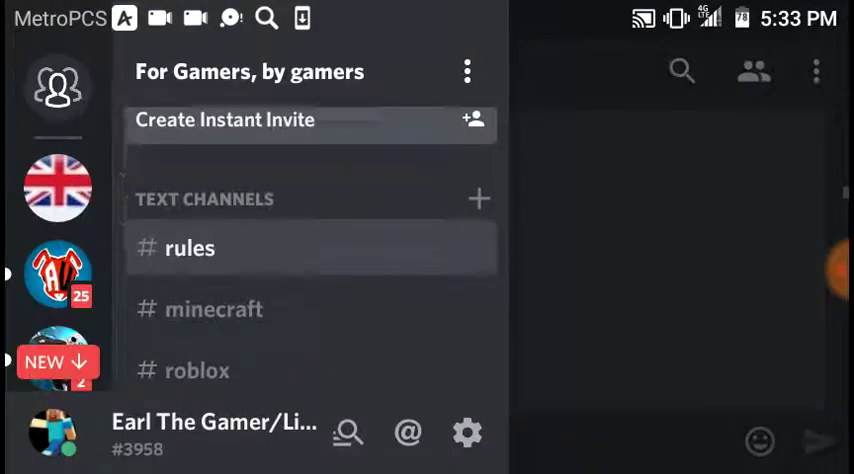
scroll("down", 3)
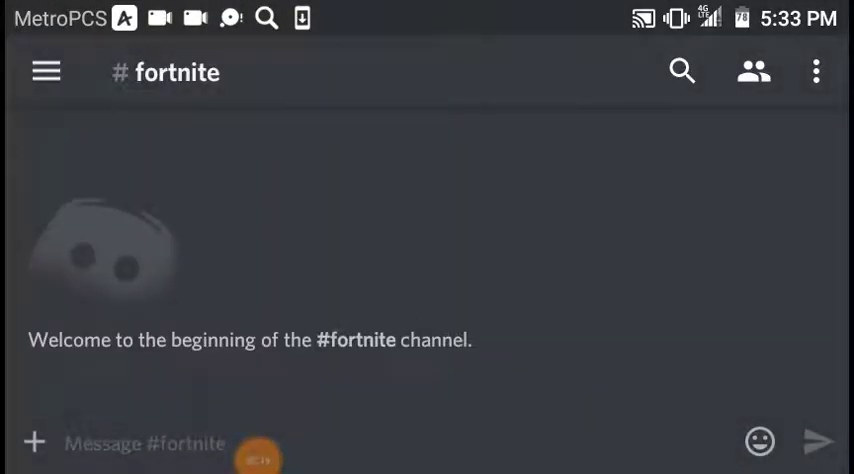
Step: Visit #pokèmon, then #music-commands, then land on the #art channel
left_click(46, 72)
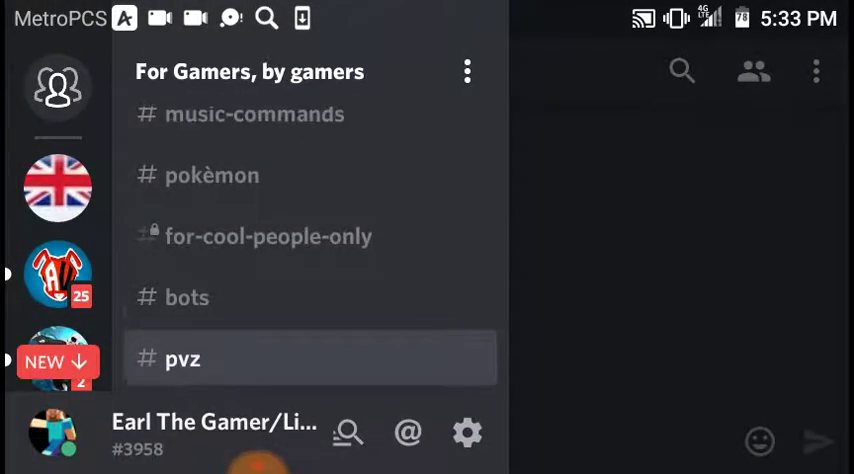
left_click(212, 176)
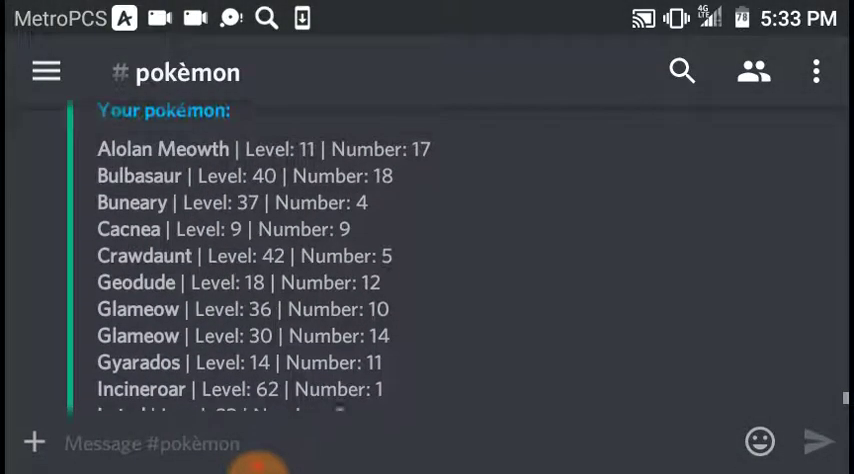
left_click(46, 72)
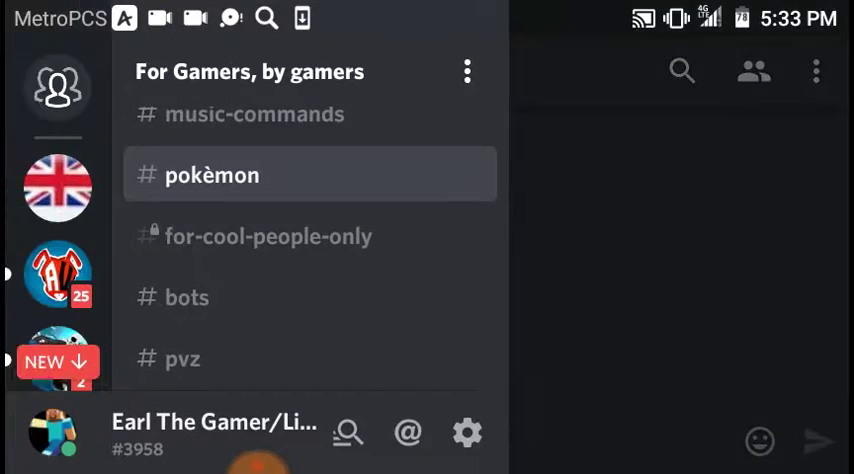
left_click(254, 114)
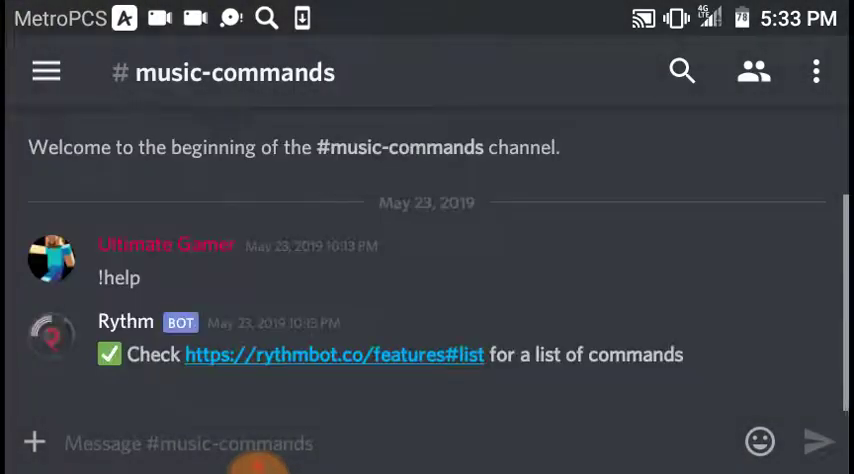
left_click(46, 72)
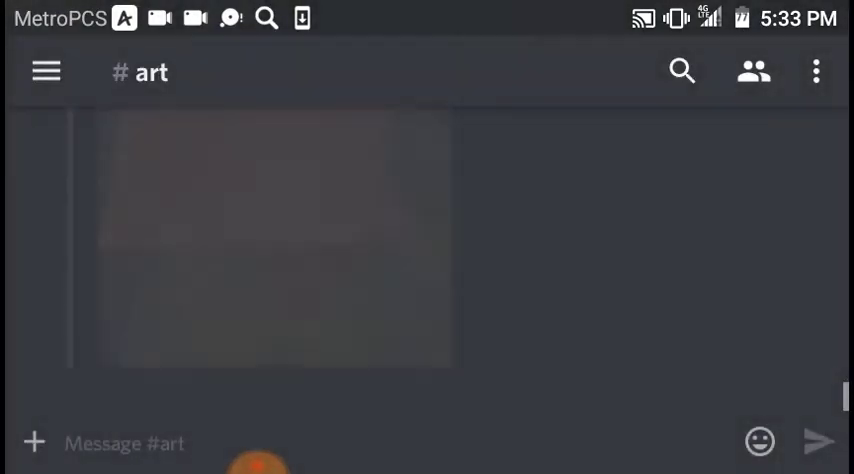
Step: Switch from #art to the #friend-hangout channel and view its chat
scroll("up", 3)
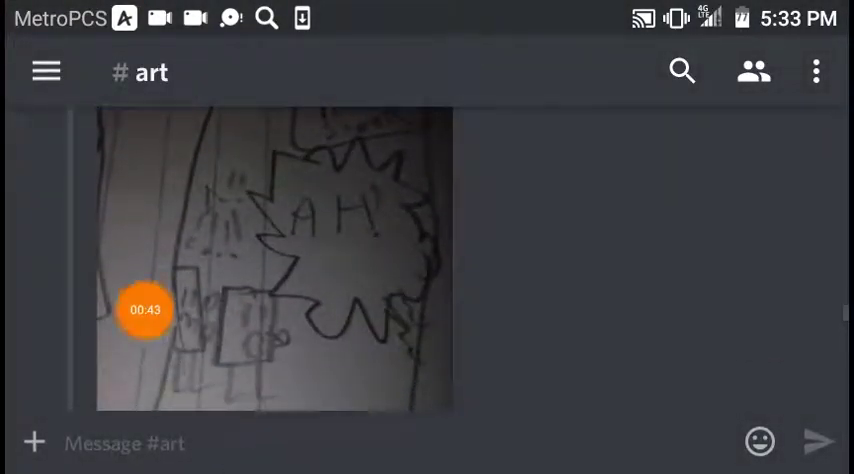
left_click(44, 72)
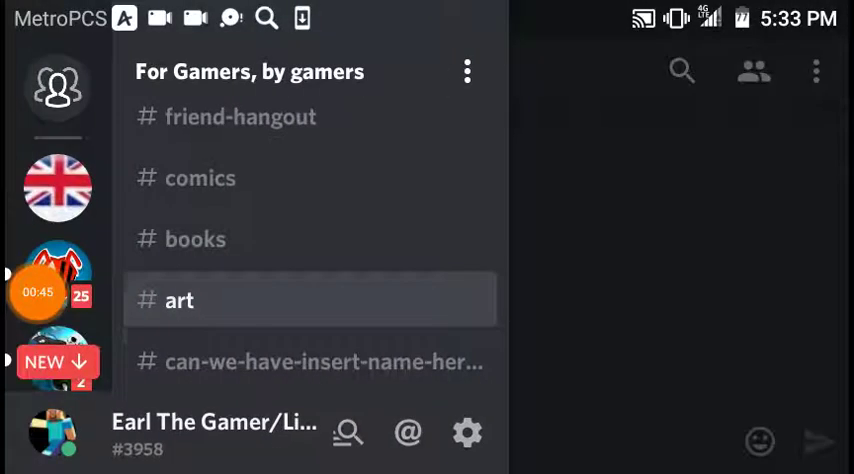
left_click(200, 178)
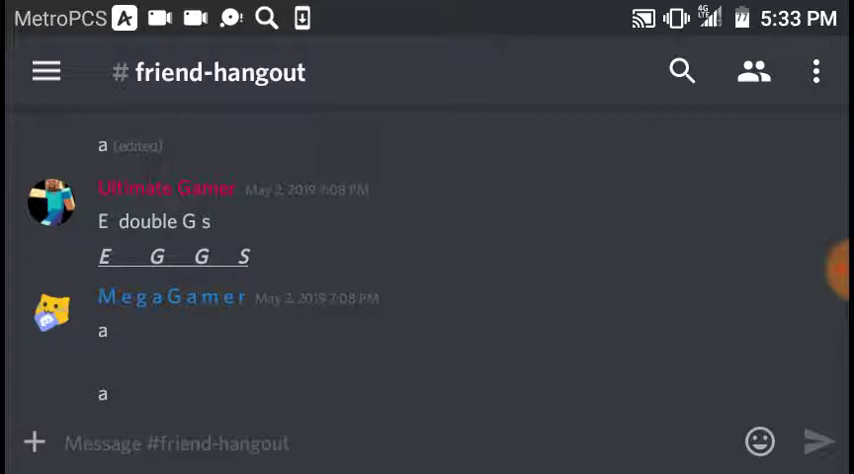
Step: Switch to the #minecraft channel showing the Minecraft-turns-10 post
left_click(46, 72)
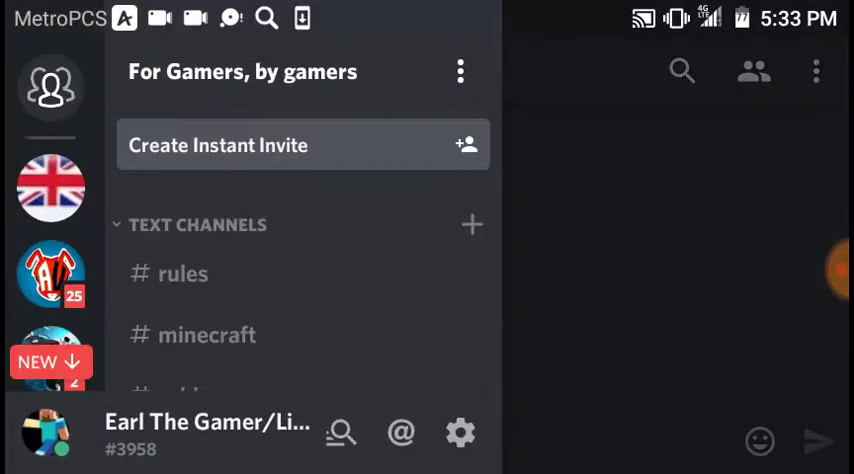
left_click(208, 334)
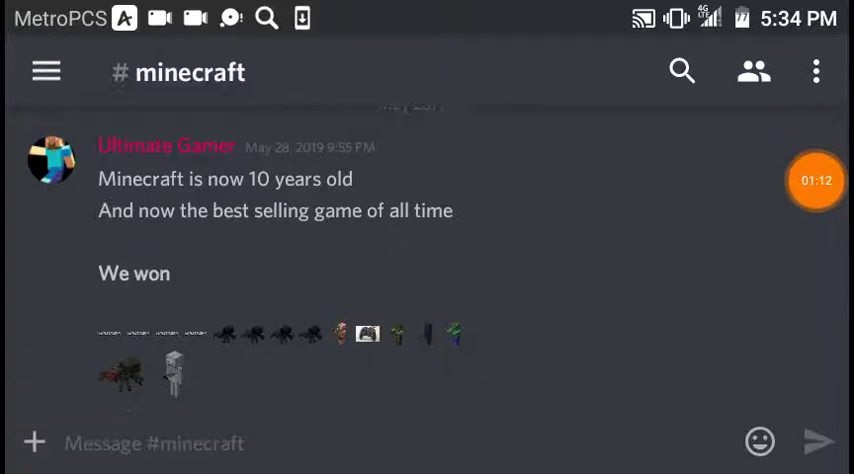
left_click(816, 180)
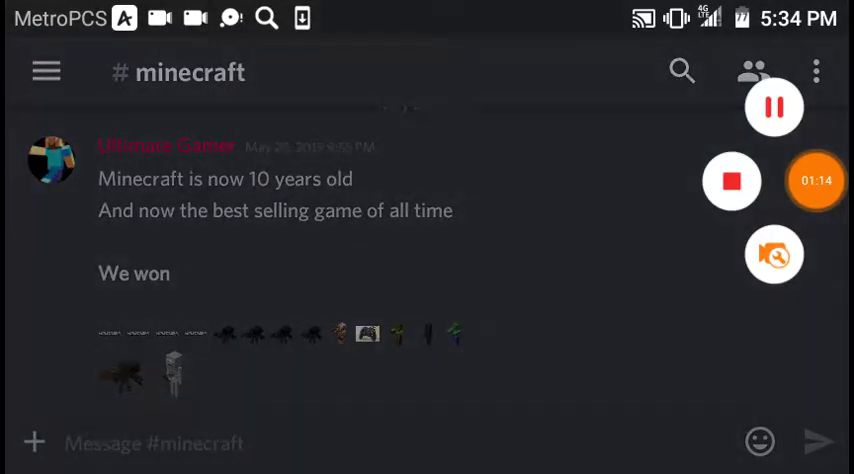